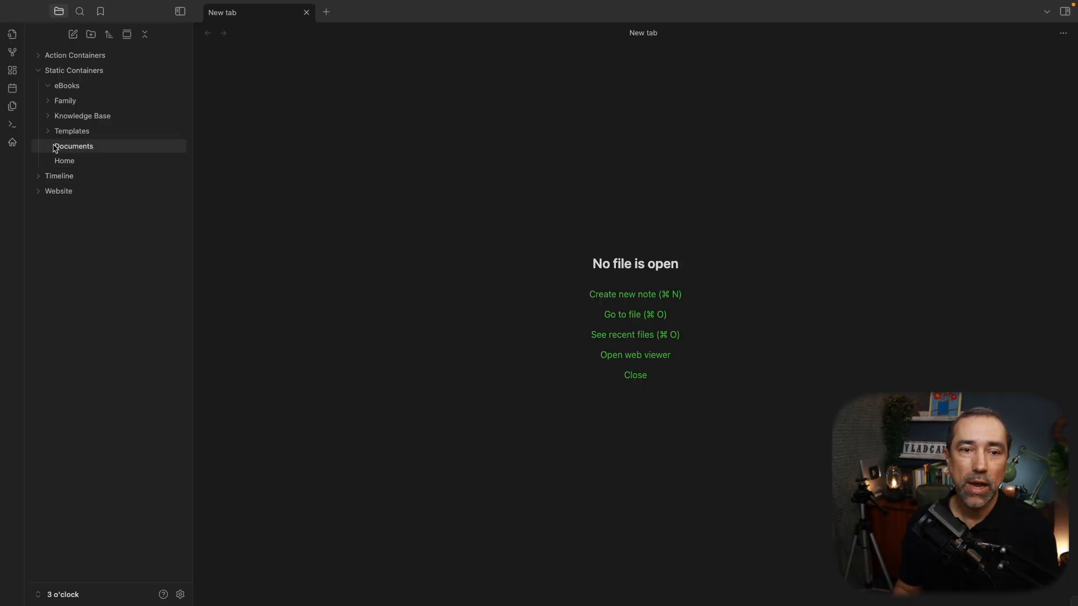
Step: Expand the Templates folder under Static Containers and open the Pure template
left_click(71, 130)
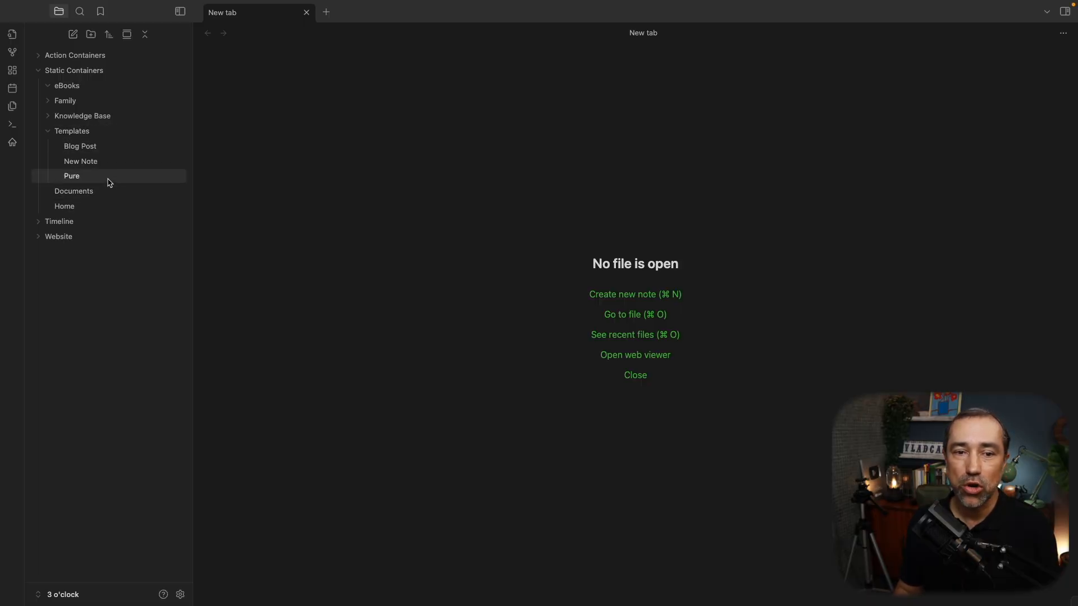
left_click(71, 175)
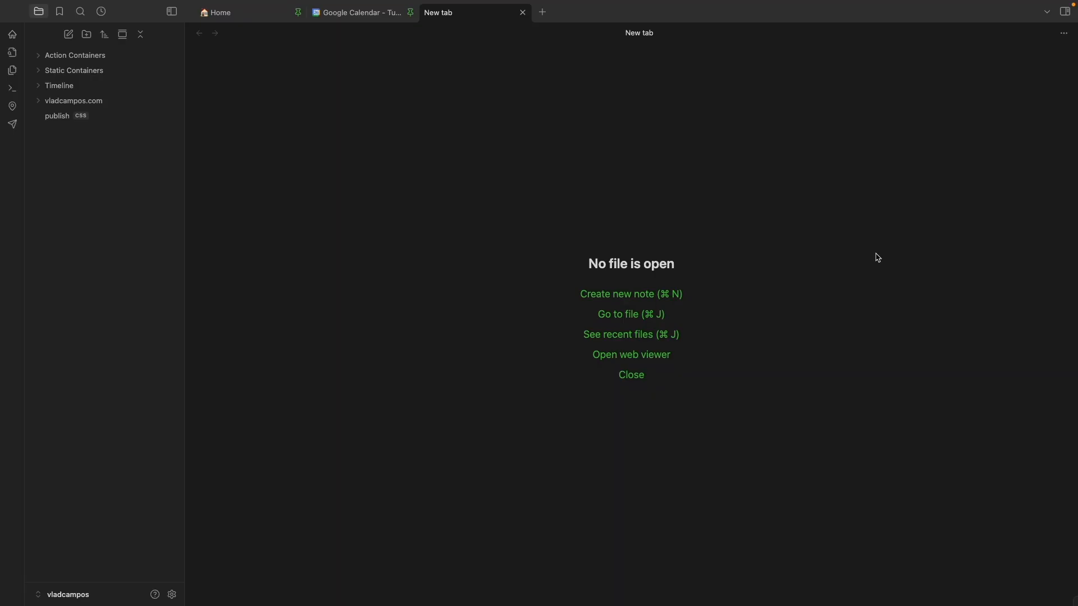
mouse_move(676, 298)
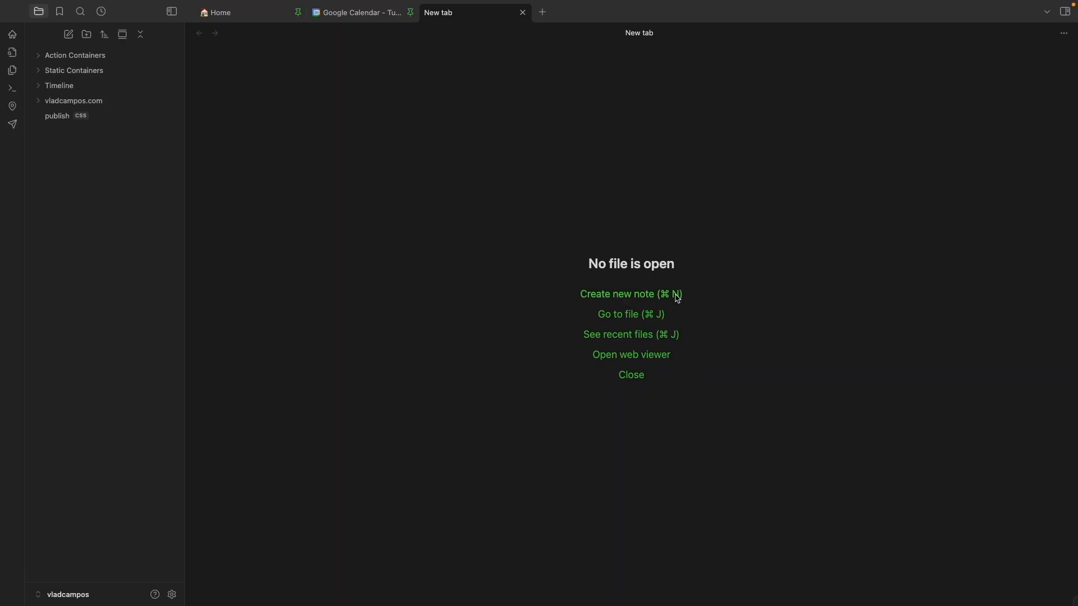
Step: Create a new Untitled note and place the cursor in its body
left_click(630, 294)
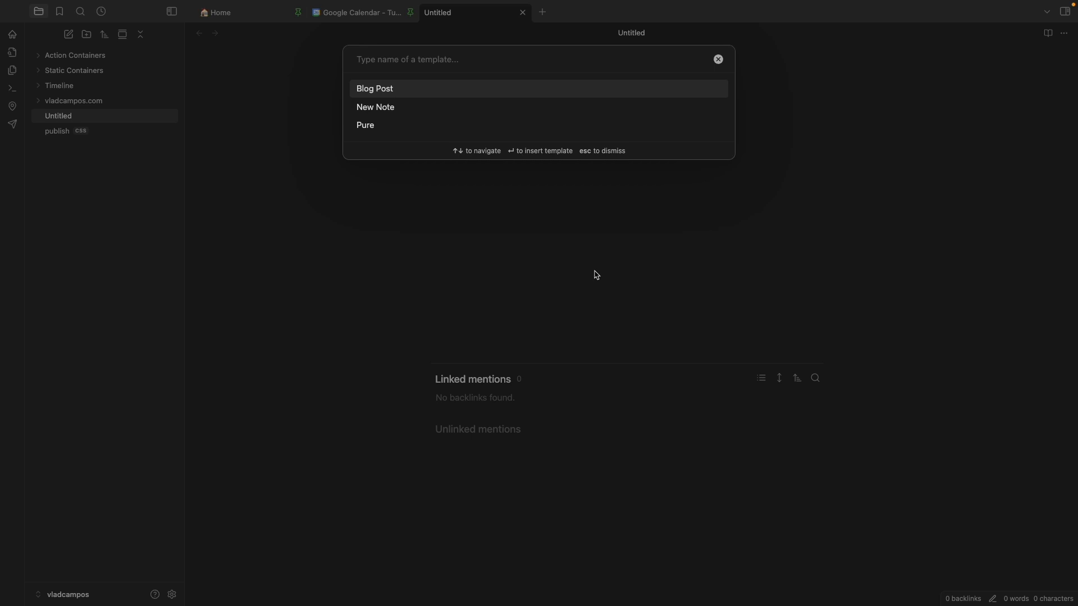
mouse_move(389, 125)
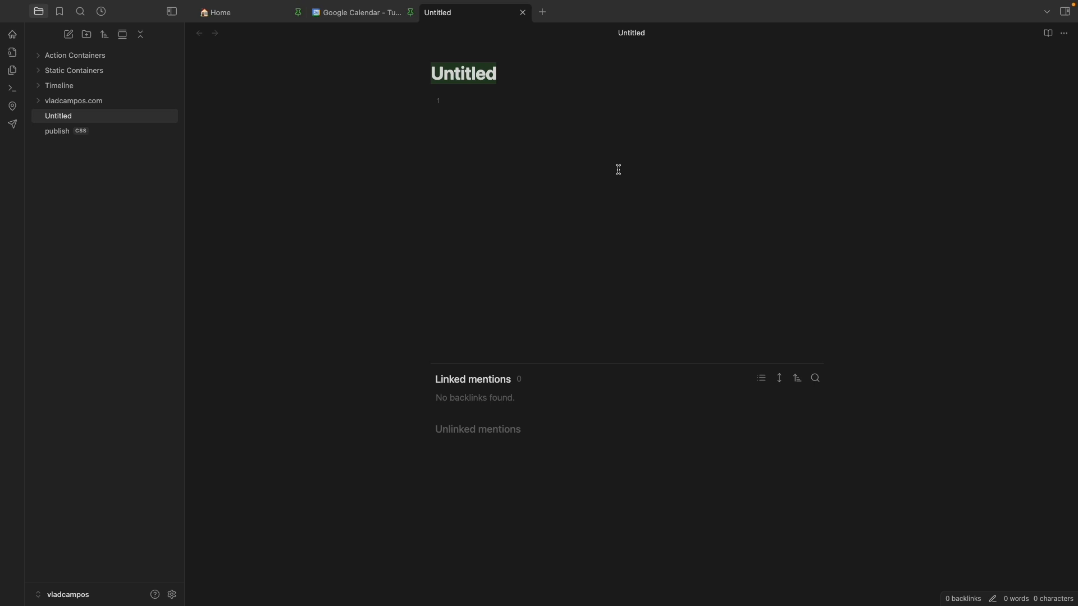
left_click(72, 176)
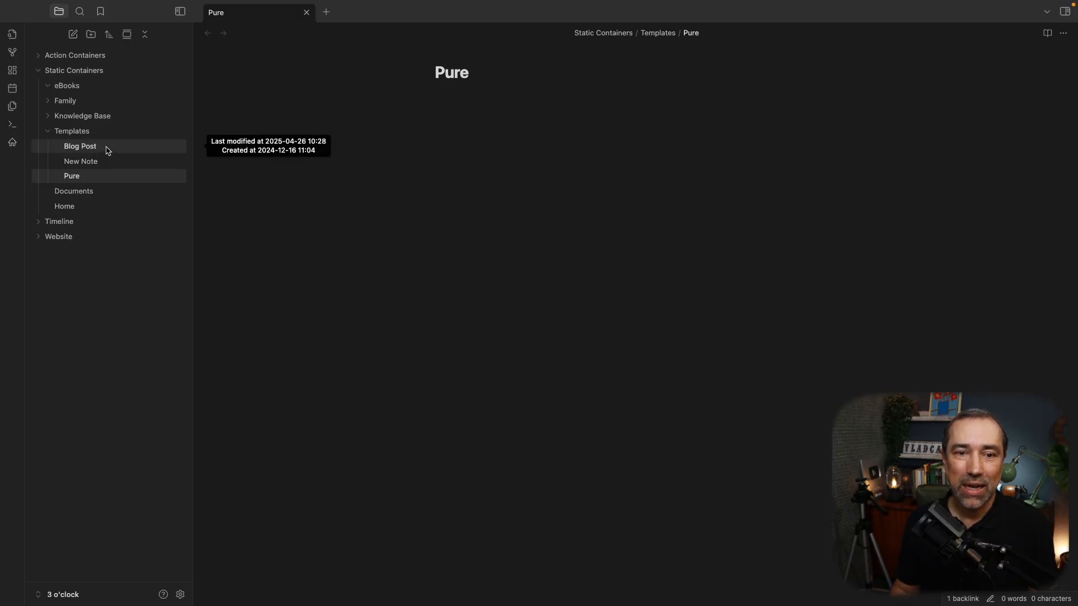
Step: Open the Blog Post template from Static Containers > Templates
left_click(80, 146)
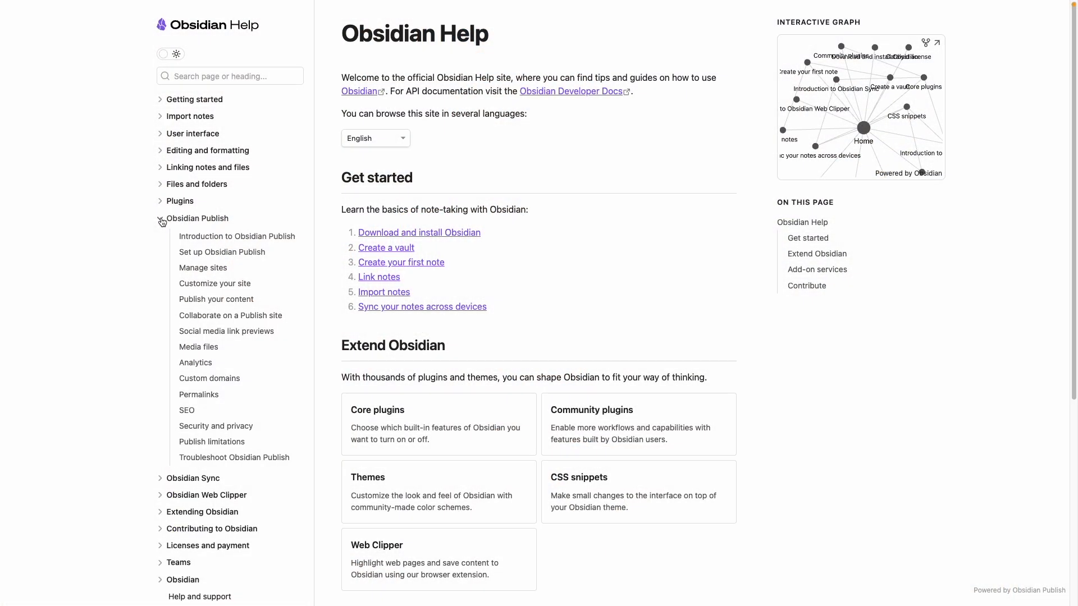
Step: View the Image section of the Publish 'Social media link previews' help page
left_click(226, 331)
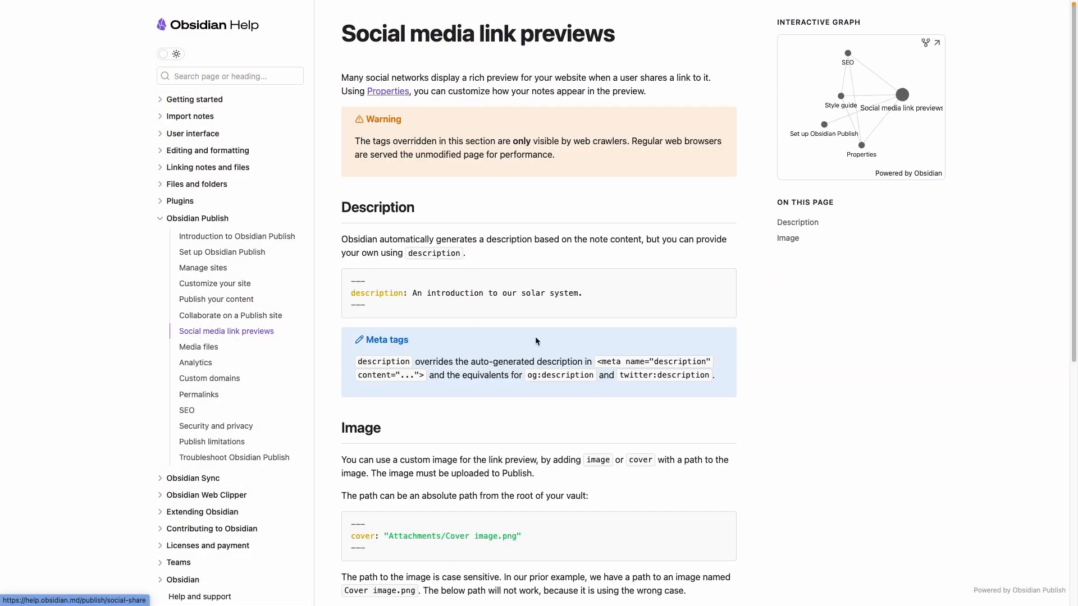
scroll("down", 3)
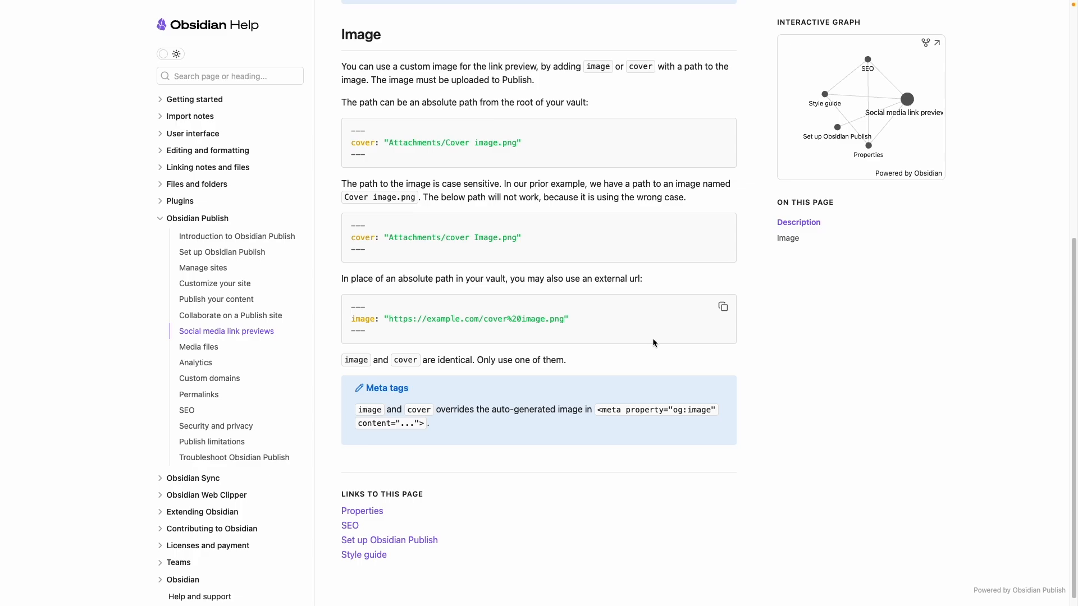
Step: Read the Redirect old notes section of the Publish Permalinks help page
left_click(198, 395)
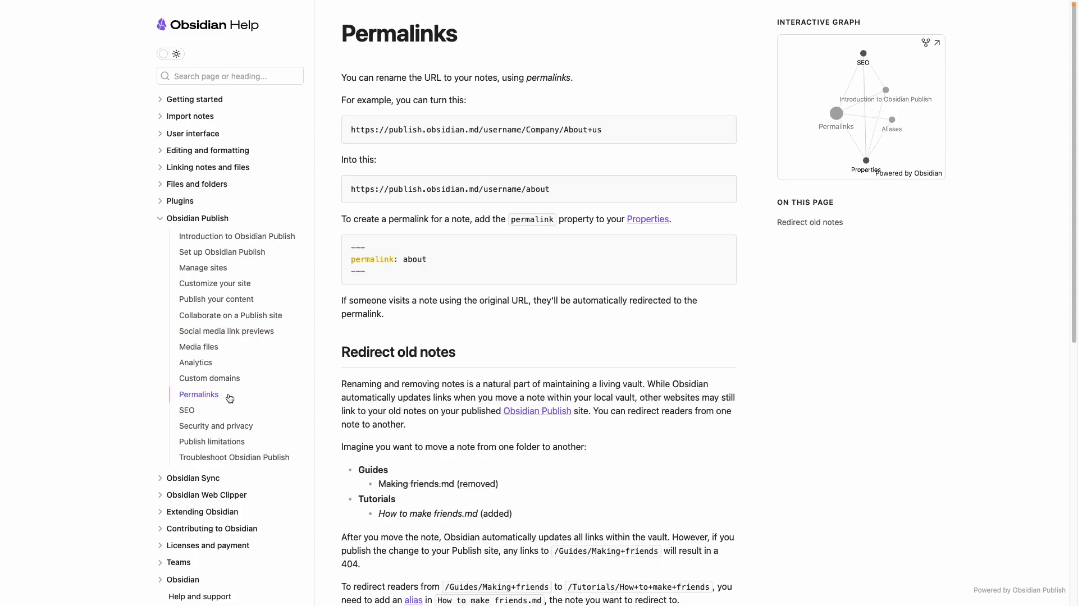
scroll("down", 3)
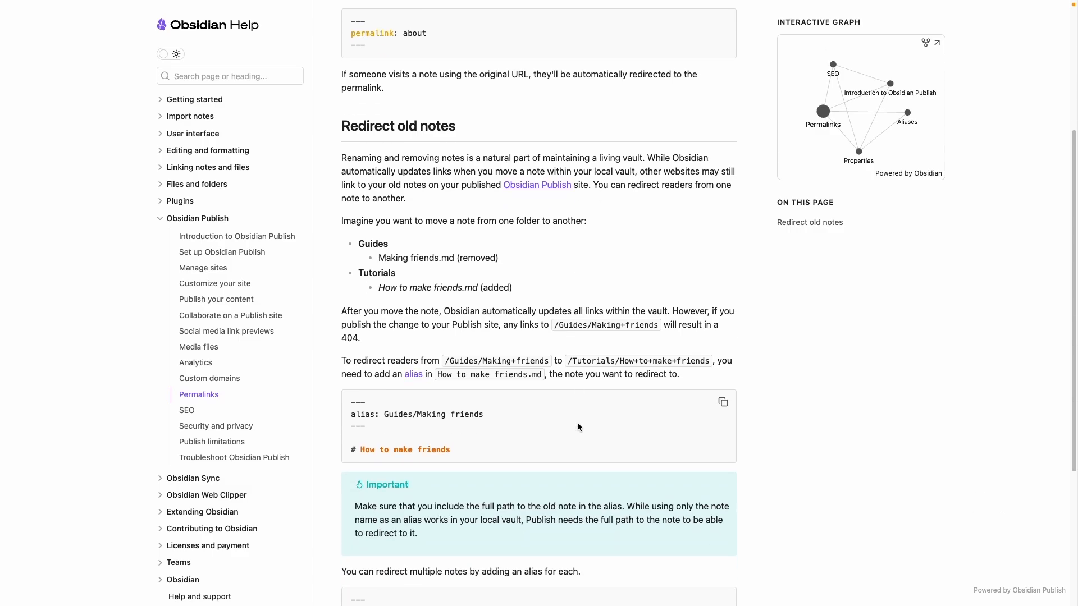
scroll("down", 3)
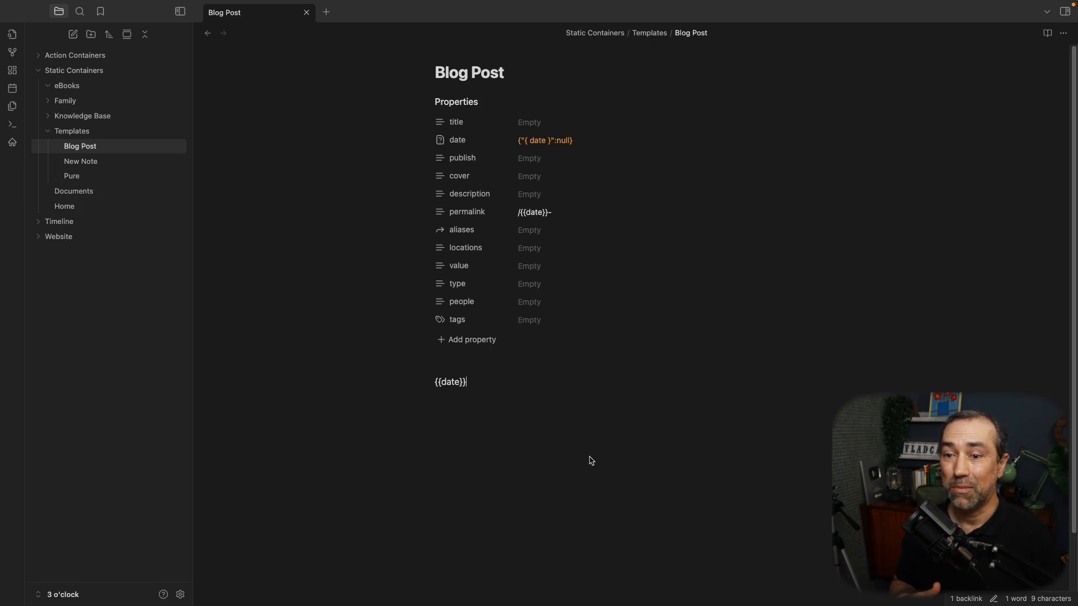
left_click(80, 161)
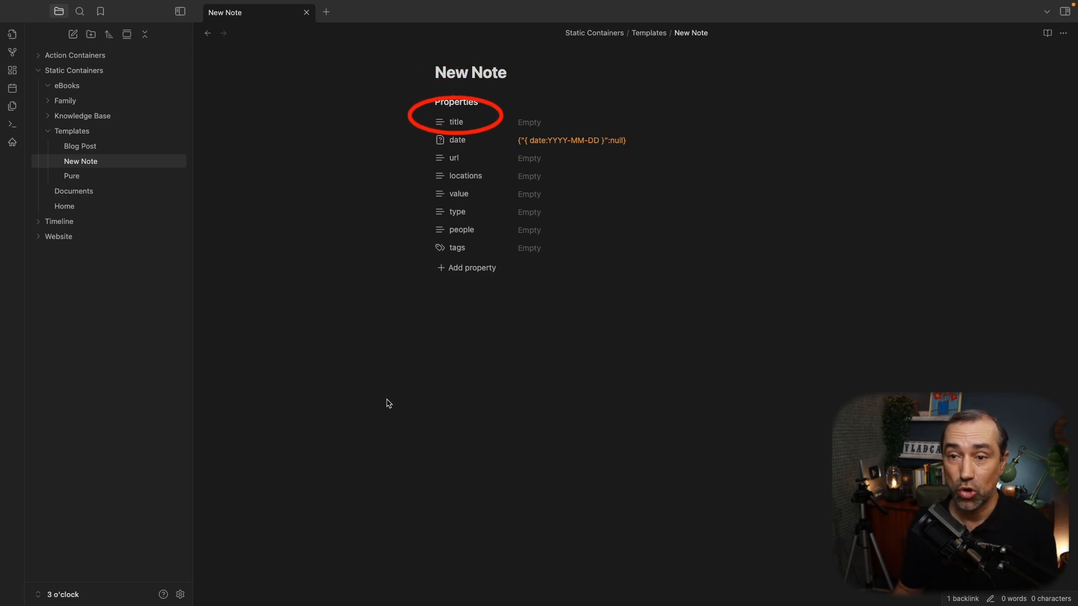
mouse_move(357, 364)
type("# Title")
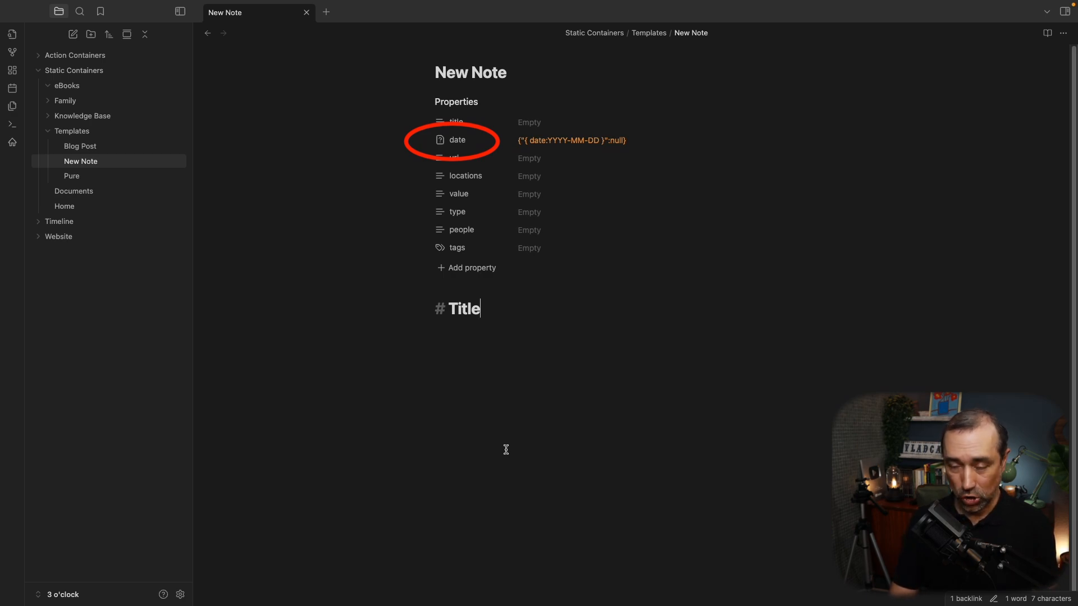
key("Ctrl+a")
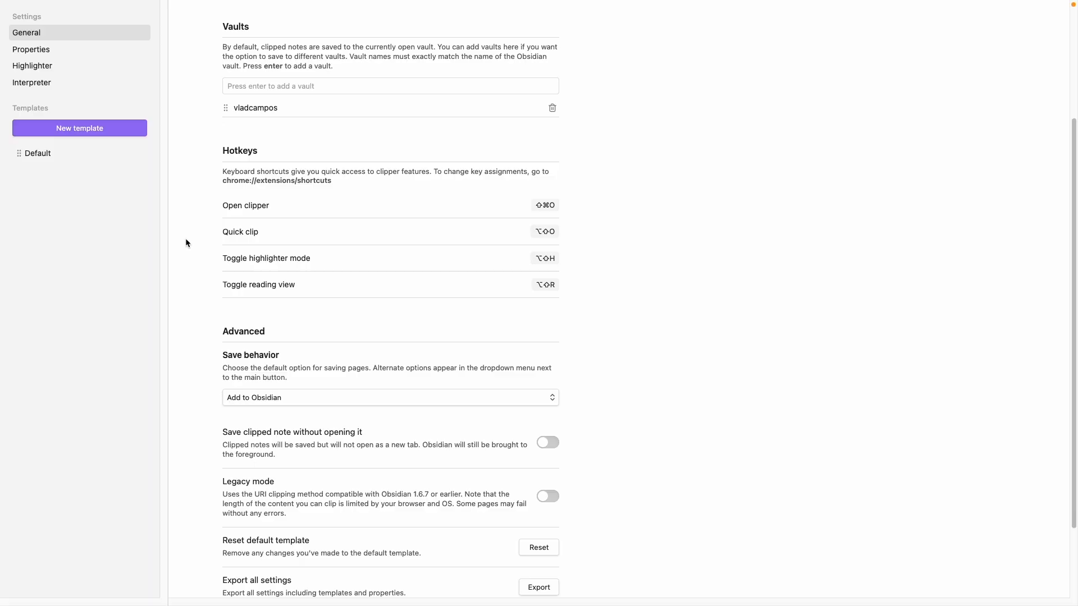
Step: Browse the General page of the Web Clipper extension settings
left_click(37, 153)
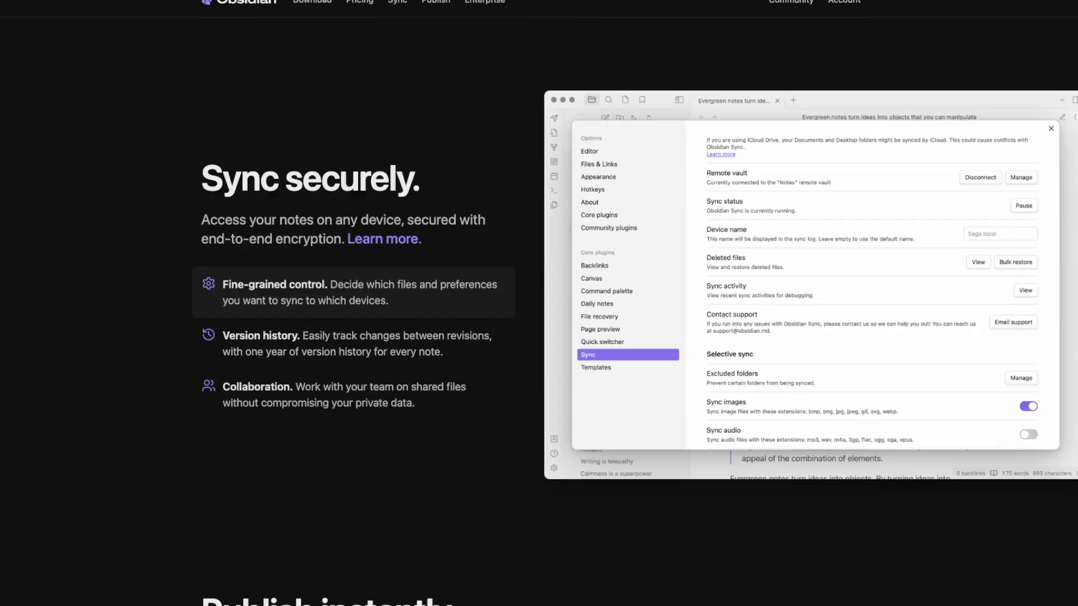
Step: Open Roadmap from the Learn links in the Obsidian homepage footer
scroll("down", 3)
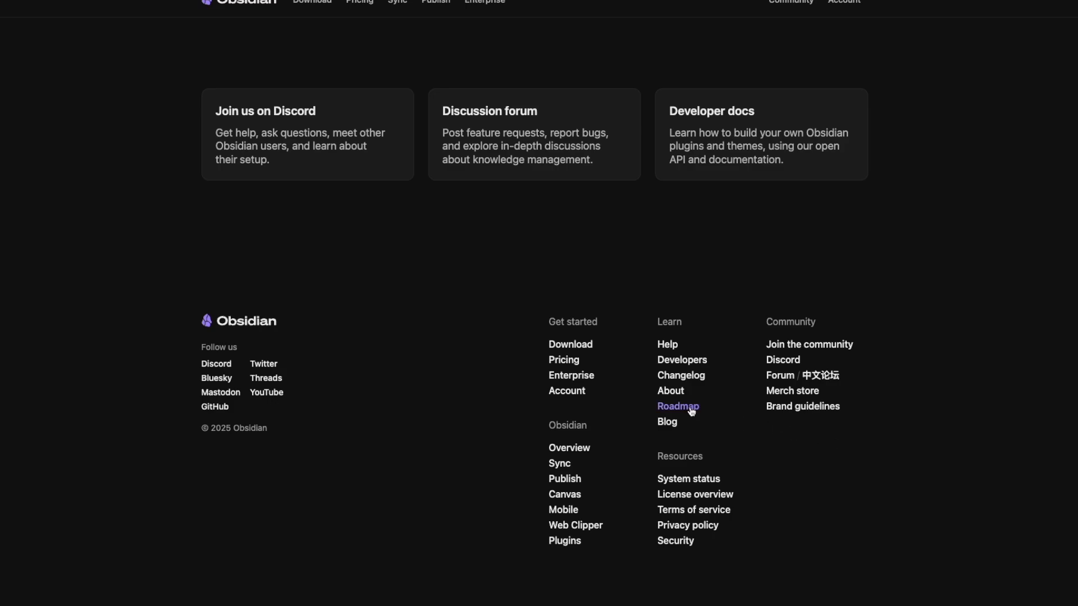
left_click(677, 407)
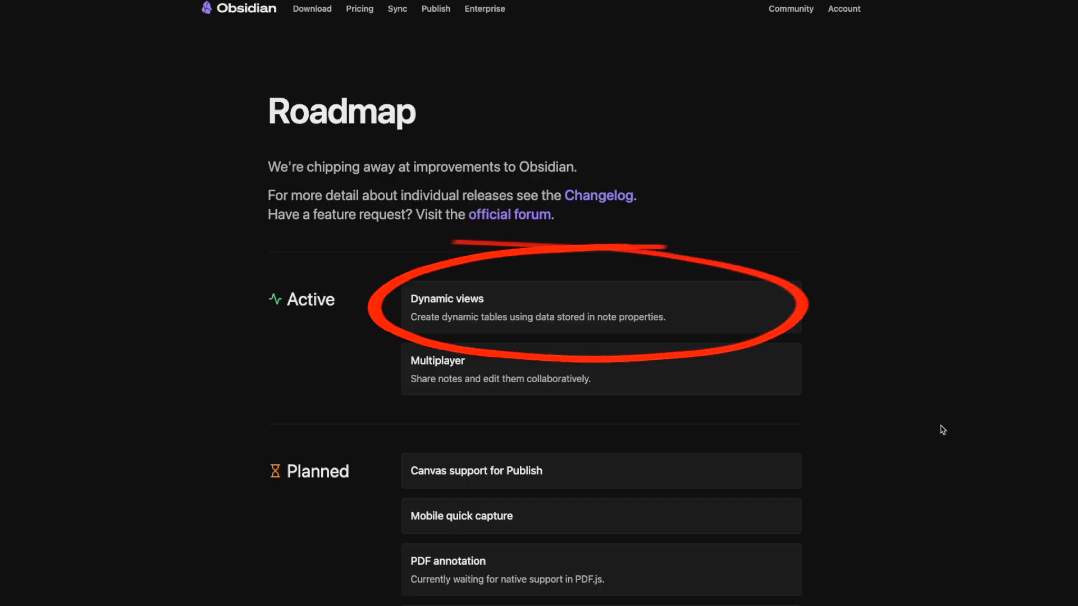